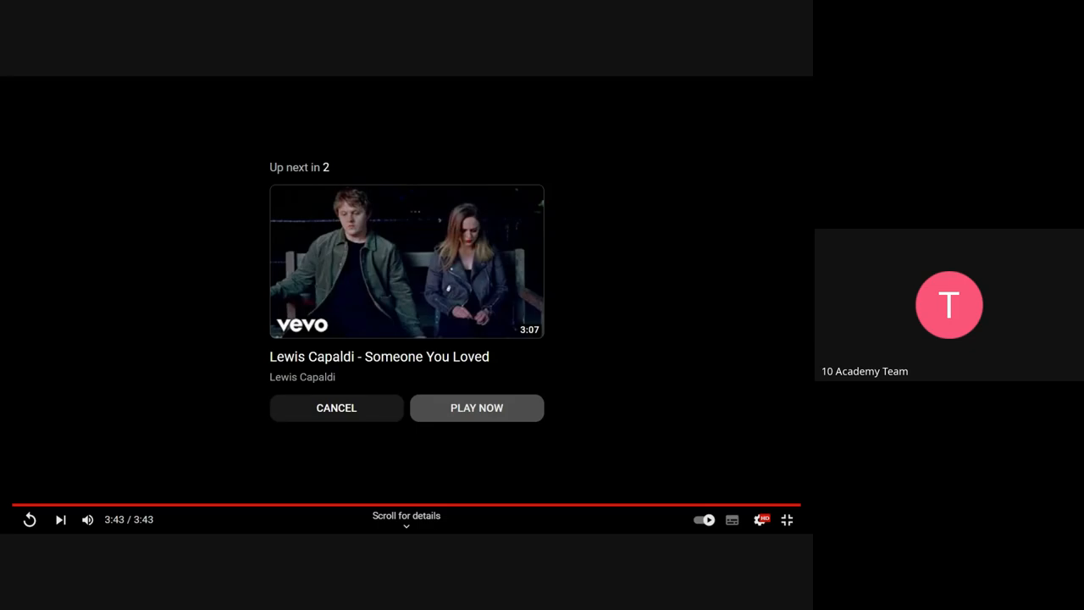
Start the next queued 4:02 video in YouTube so it plays from 0:00
{"action": "left_click", "coordinate": [476, 408]}
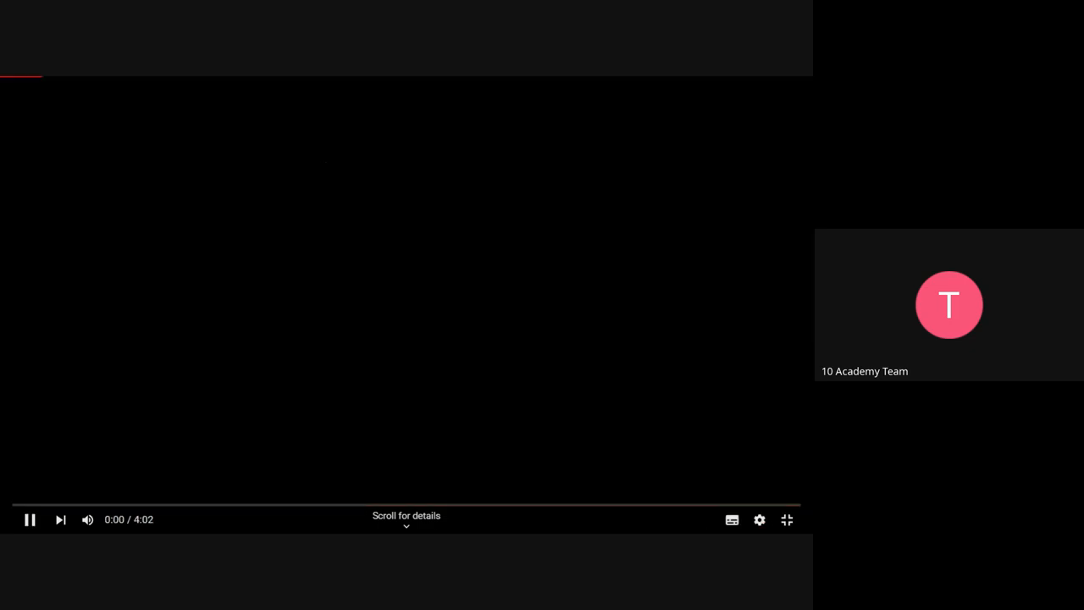